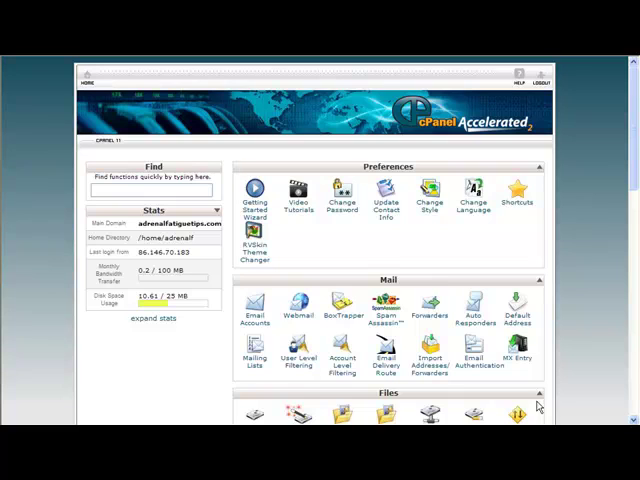
mouse_move(444, 222)
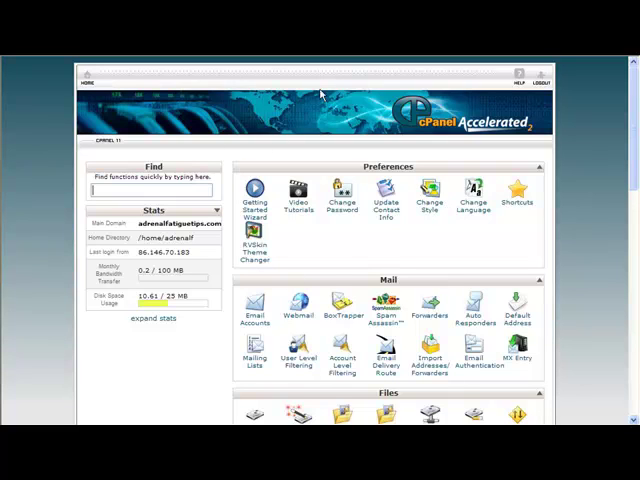
mouse_move(358, 90)
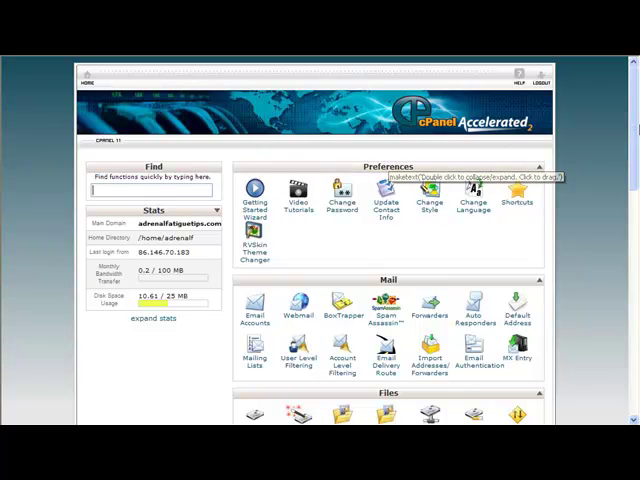
Step: Scroll the cPanel dashboard down to the Software / Services section
scroll("down", 3)
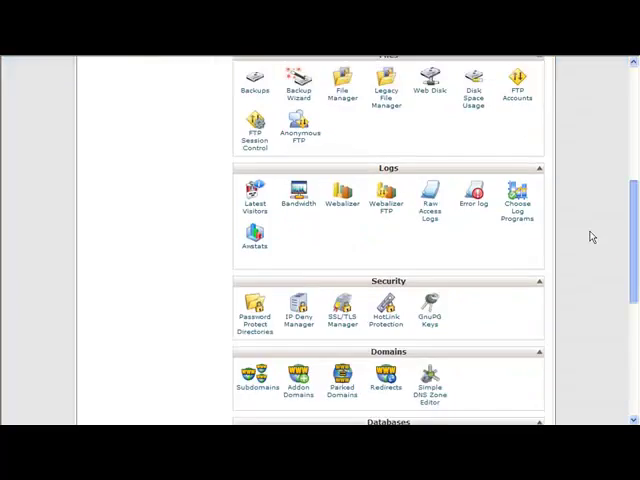
scroll("down", 3)
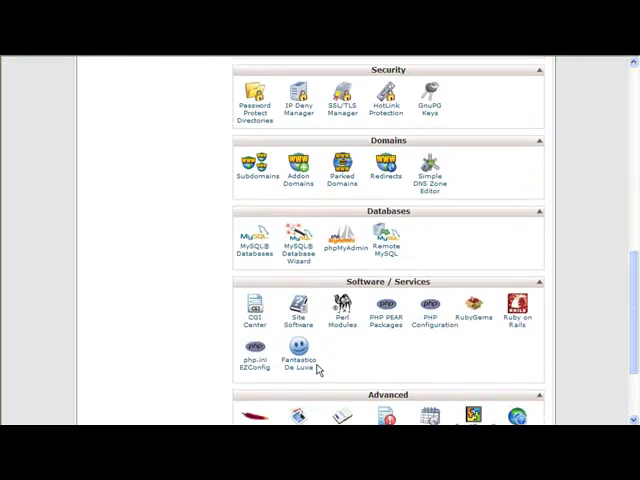
mouse_move(298, 356)
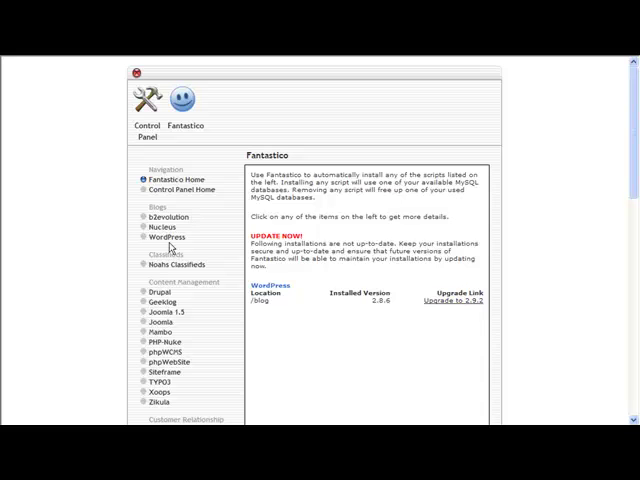
mouse_move(164, 236)
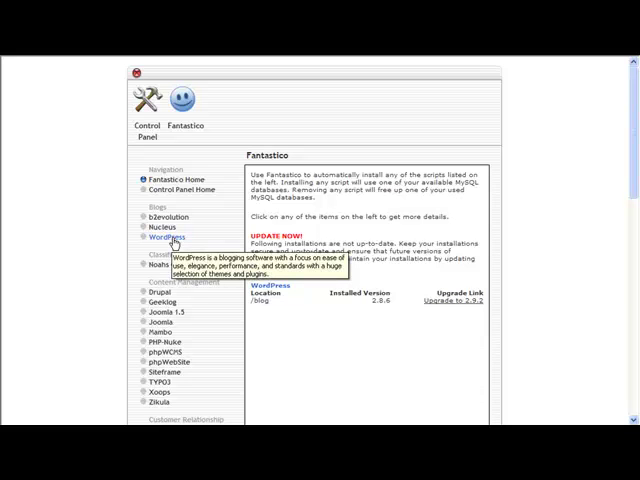
Step: Go to the WordPress script overview under Blogs in Fantastico Deluxe
left_click(166, 236)
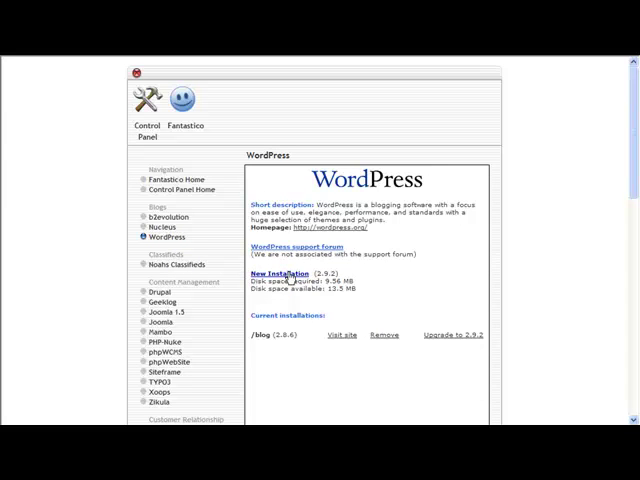
Step: Start a new installation in the 'test' directory with admin username and password
left_click(284, 274)
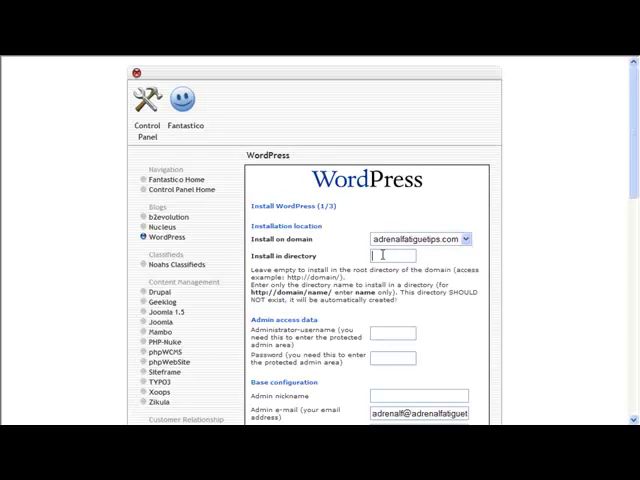
type("test")
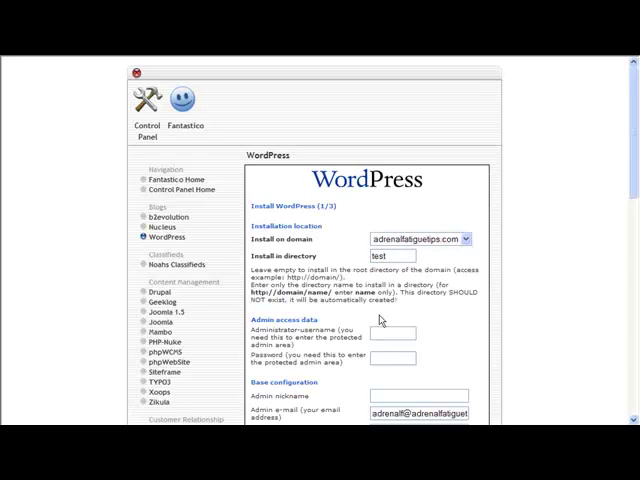
type("admin")
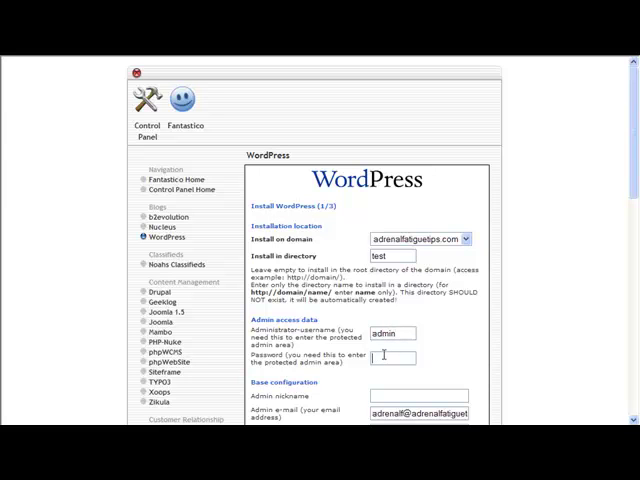
type("passw")
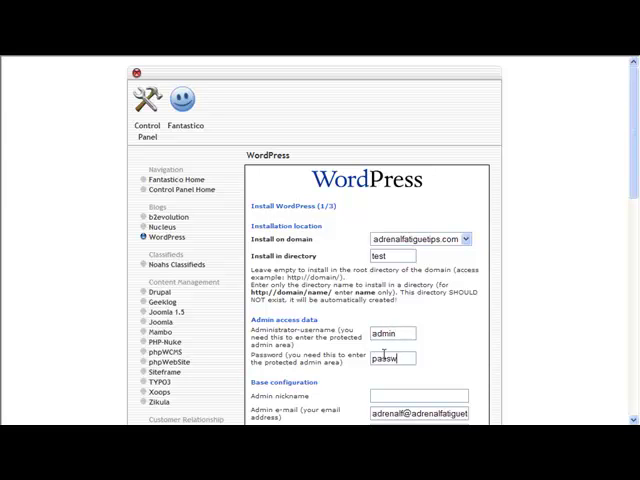
scroll("down", 3)
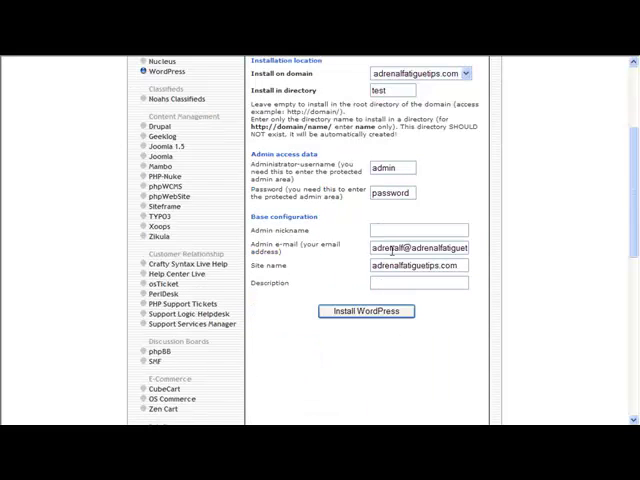
Step: Fill nickname Admin, site name Site, a description, and install WordPress
left_click(400, 232)
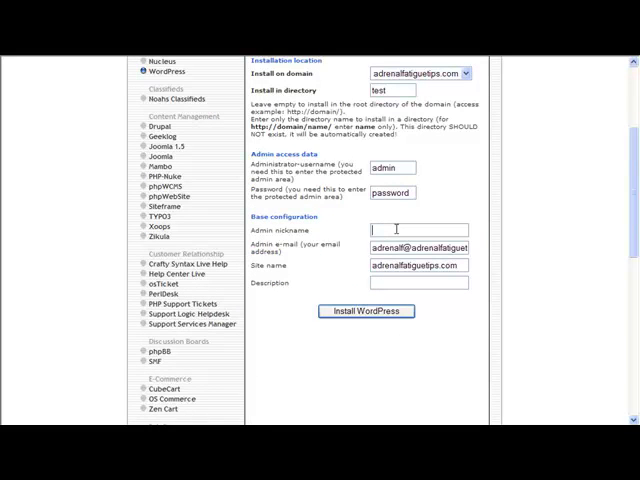
type("Admin")
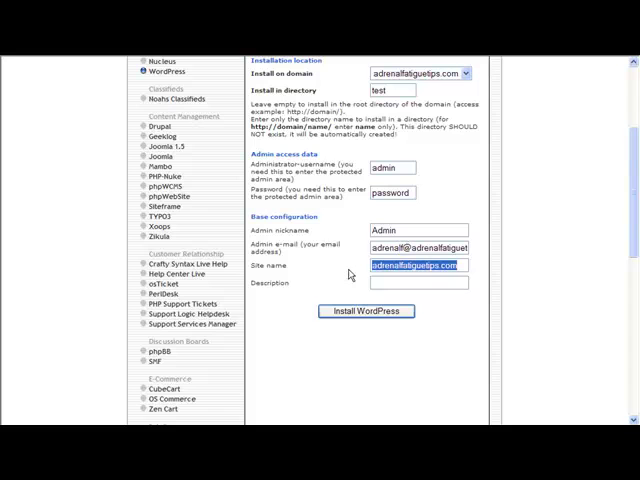
type("Site Name")
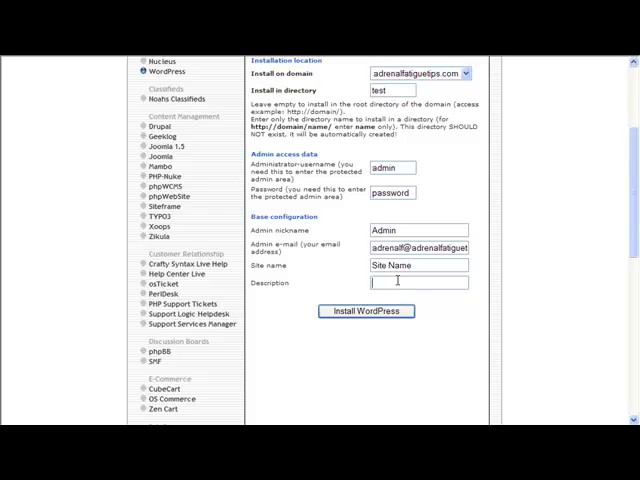
type("Description")
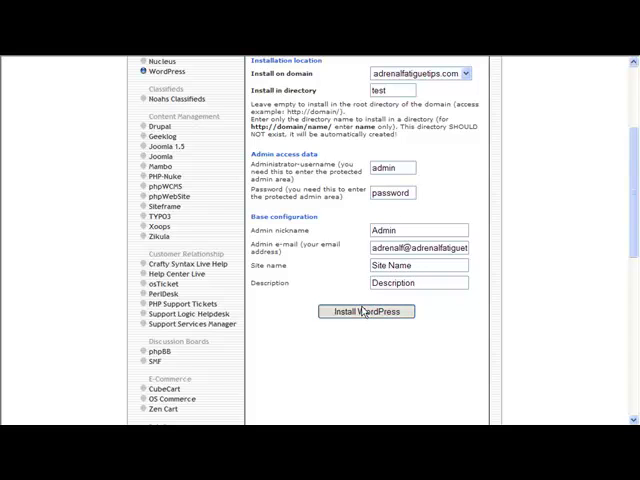
left_click(366, 312)
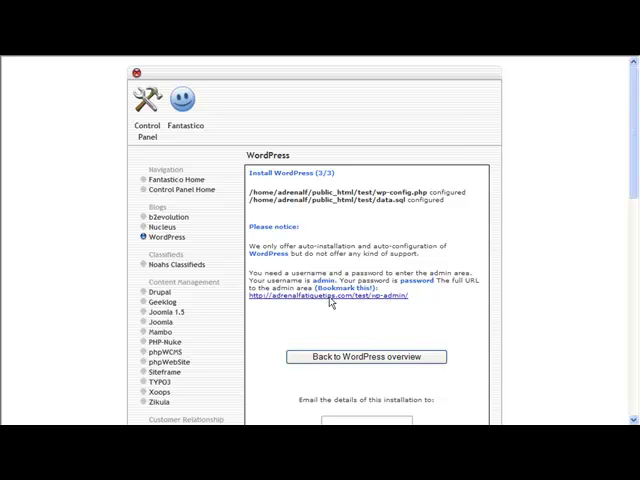
Step: Log in to the new site's dashboard with the admin account
right_click(330, 304)
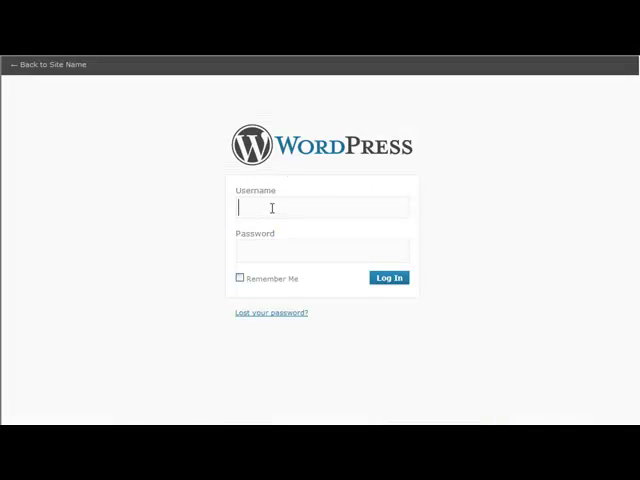
type("admin")
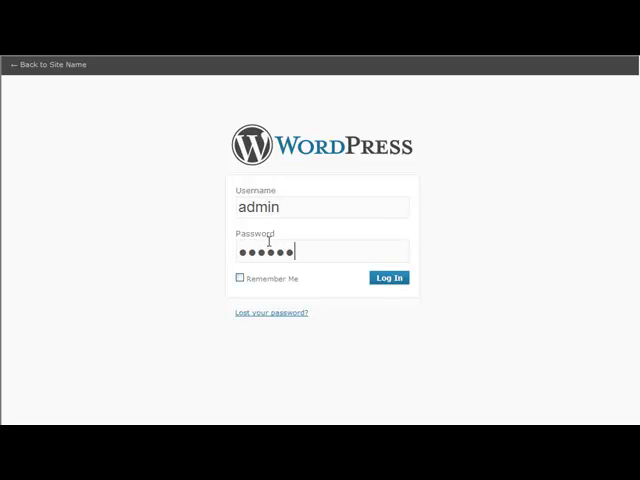
left_click(388, 278)
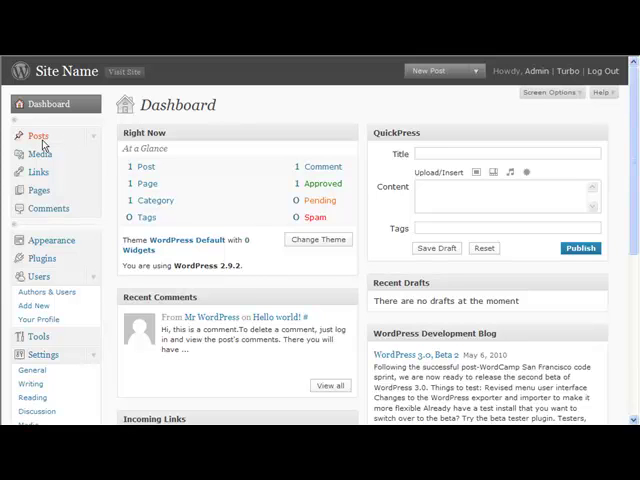
Step: Trash the sample Hello world post and bring up the post Categories page
left_click(38, 136)
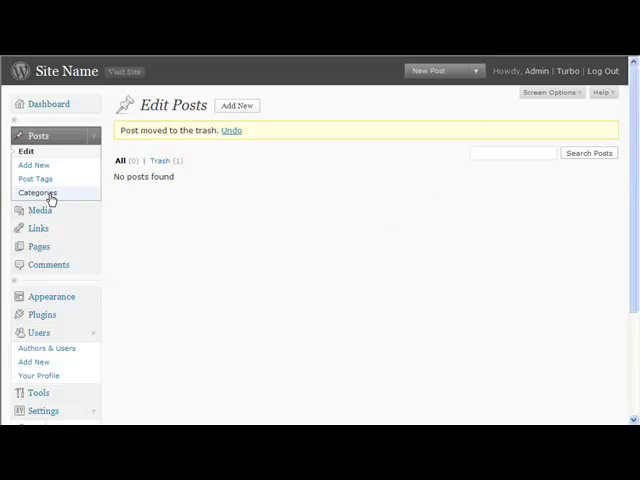
left_click(40, 192)
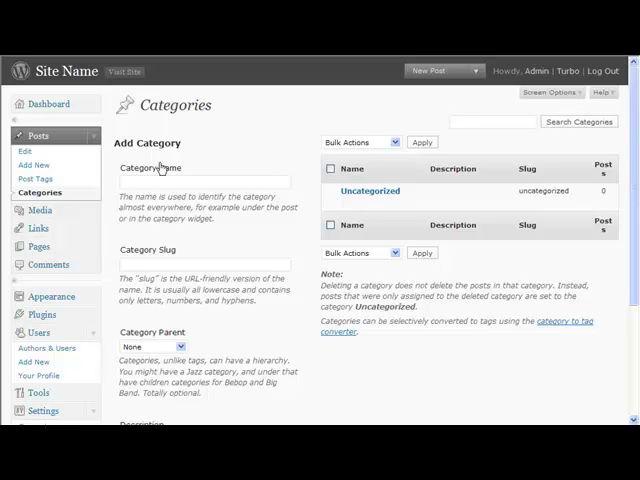
mouse_move(38, 228)
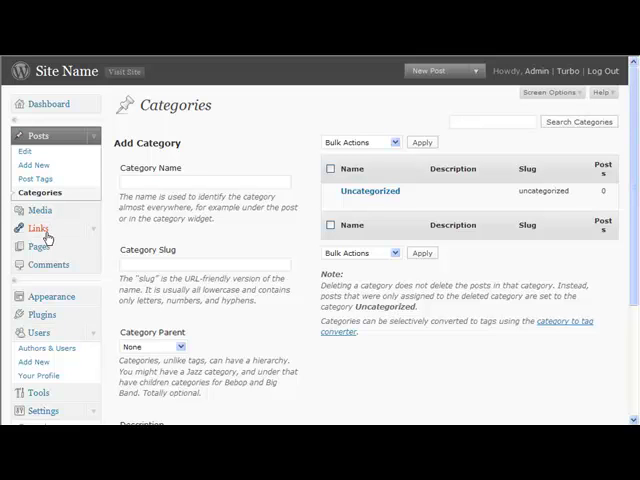
Step: Delete all the default blogroll links and go to the link categories
left_click(36, 228)
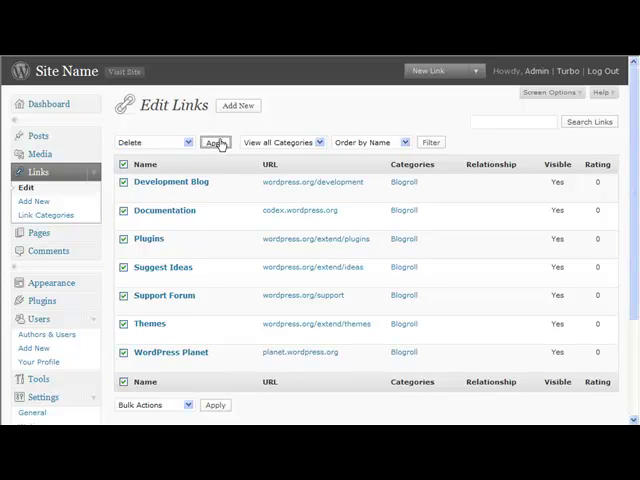
left_click(214, 140)
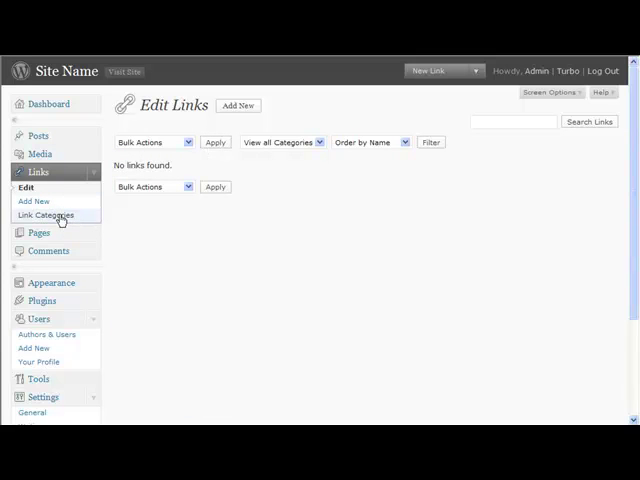
left_click(46, 216)
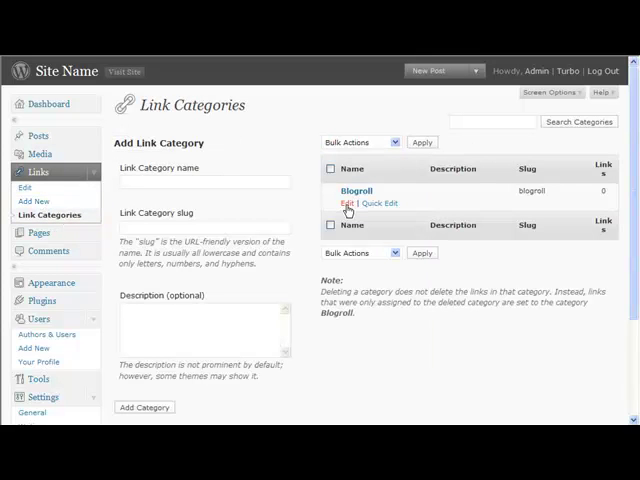
Step: Rename the Blogroll link category to Resources with slug 'resources'
left_click(348, 204)
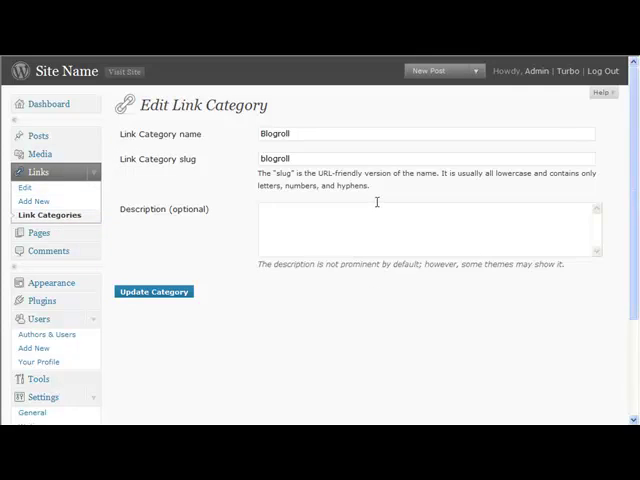
double_click(272, 132)
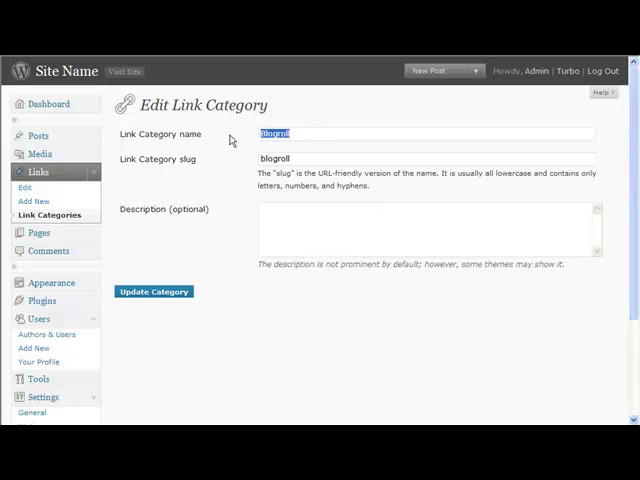
type("Resources")
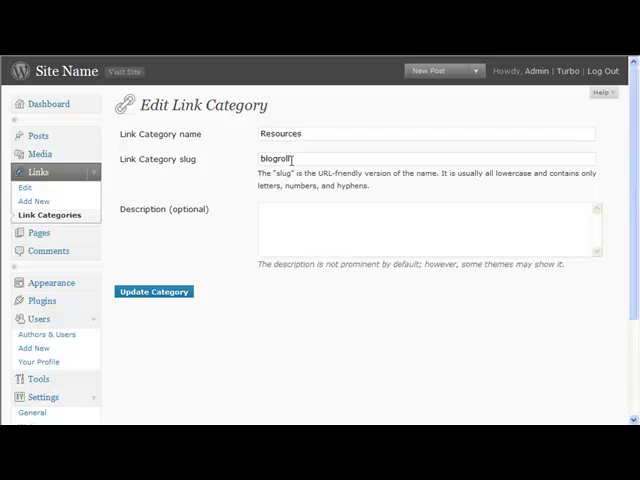
type("resou")
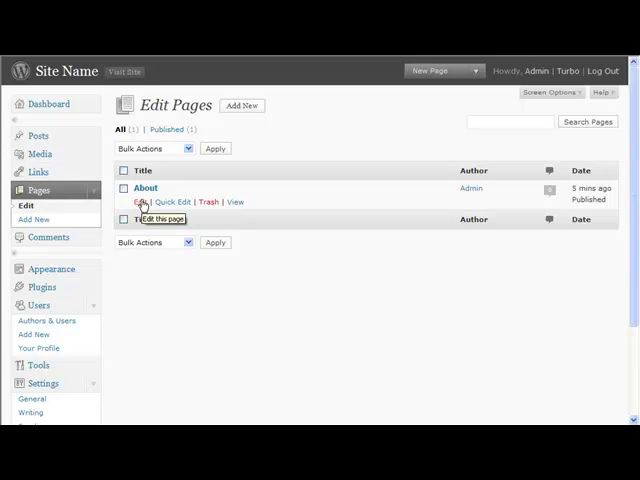
mouse_move(142, 202)
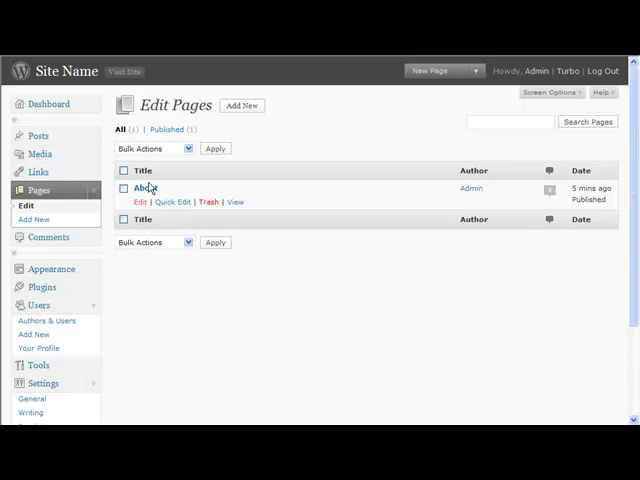
Step: Open the About page in the page editor
left_click(140, 188)
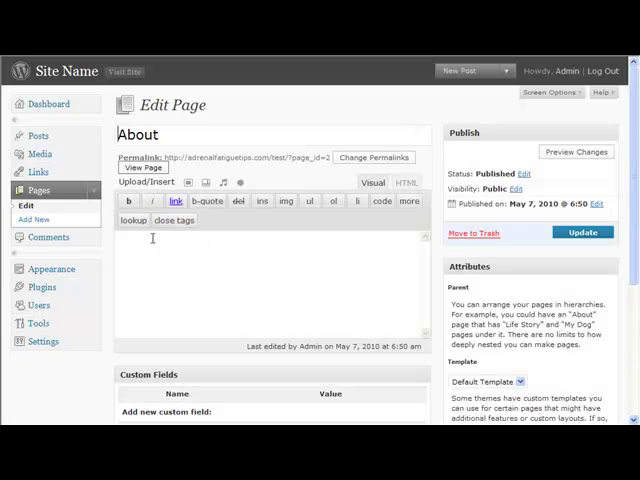
mouse_move(192, 256)
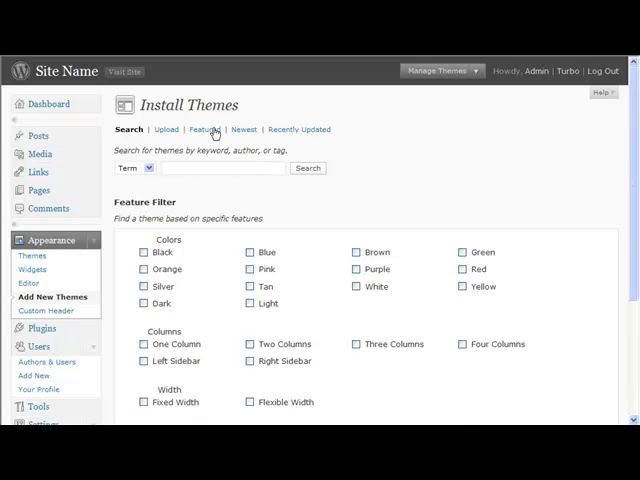
mouse_move(296, 128)
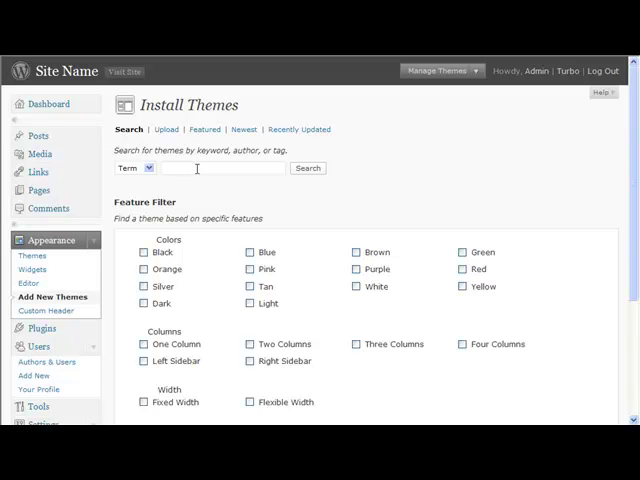
mouse_move(28, 282)
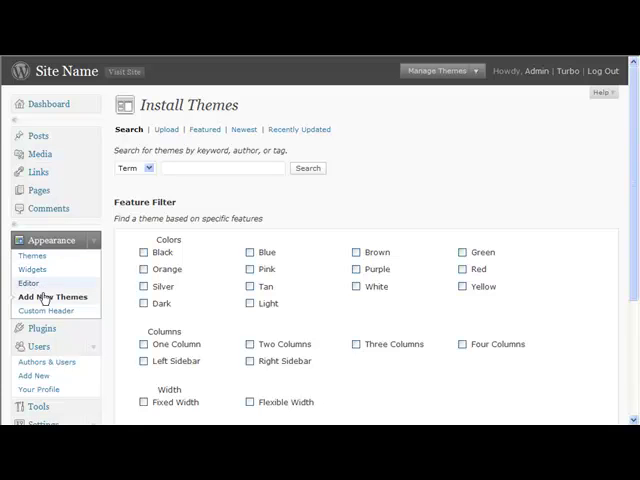
Step: Scroll through the Feature Filter checkboxes on the Add New Themes page
scroll("down", 3)
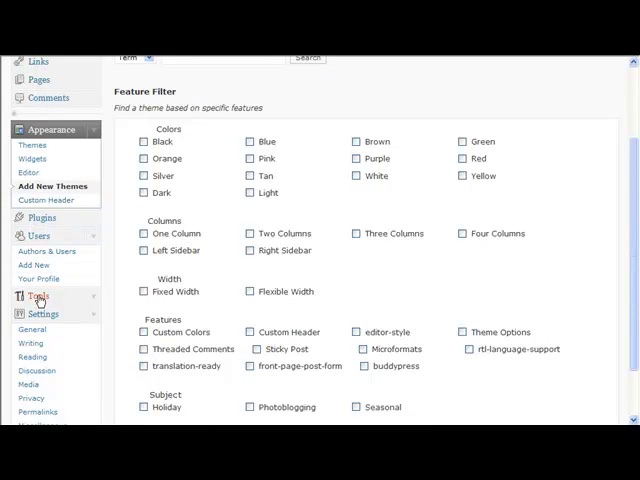
scroll("down", 3)
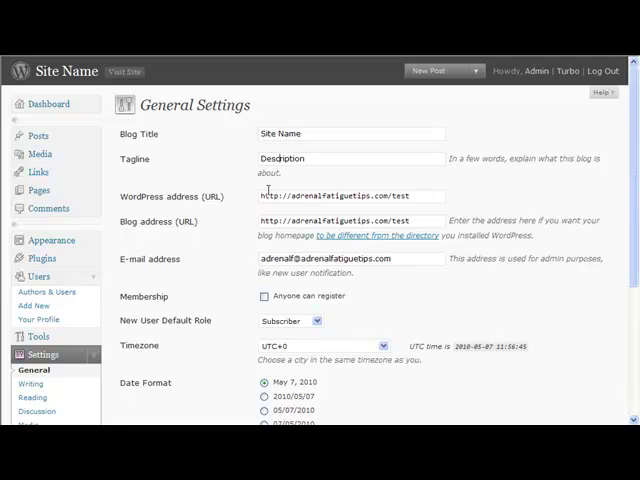
Step: Scroll down the General Settings to the membership, timezone and date options
scroll("down", 3)
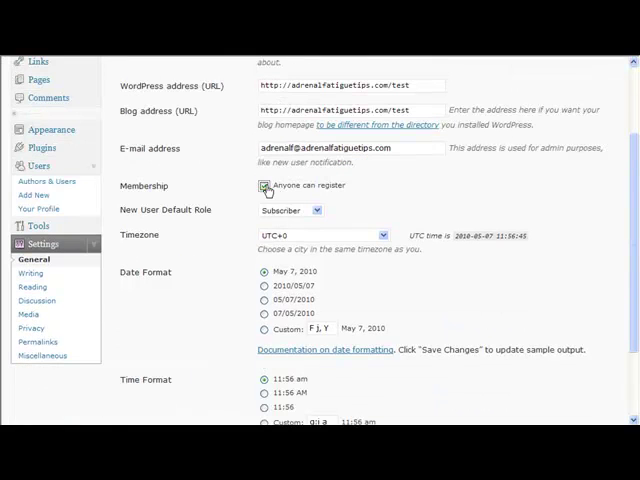
scroll("down", 3)
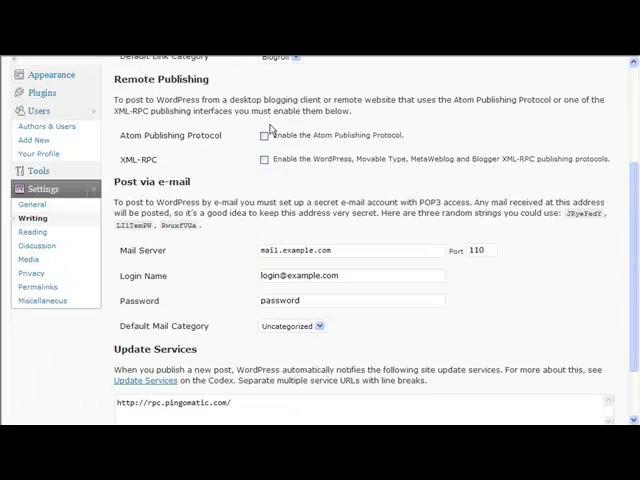
mouse_move(332, 296)
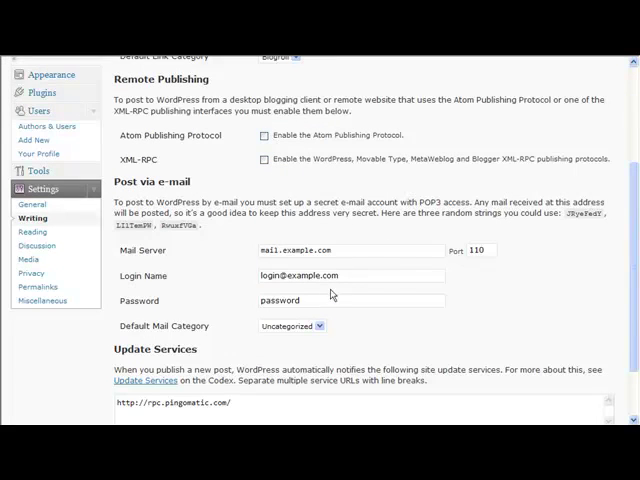
Step: Clear the placeholder post-via-email server, login and password, and save the Writing settings
left_click(350, 300)
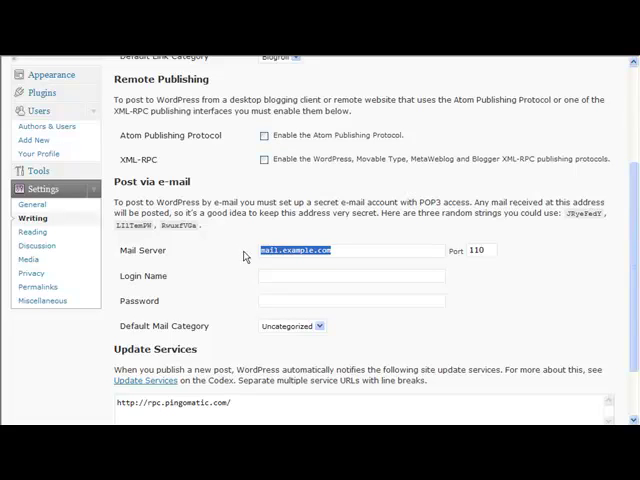
scroll("down", 3)
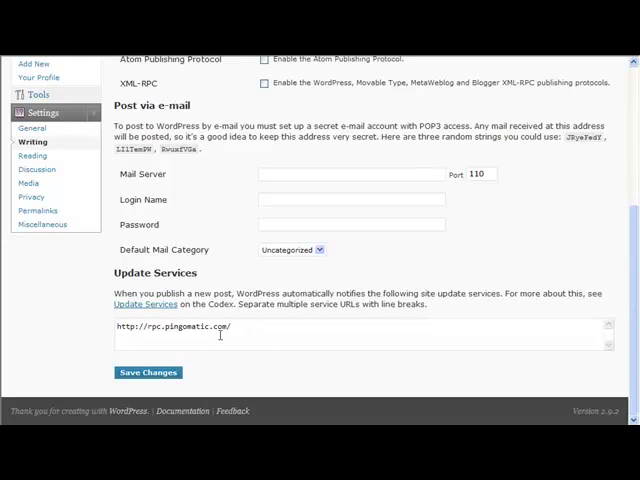
left_click(148, 372)
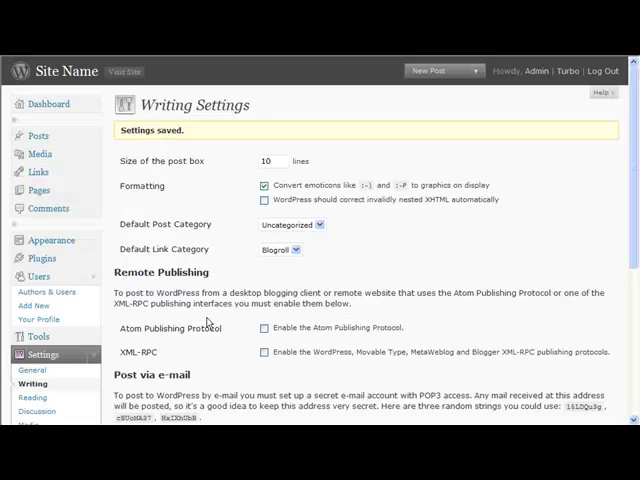
scroll("down", 3)
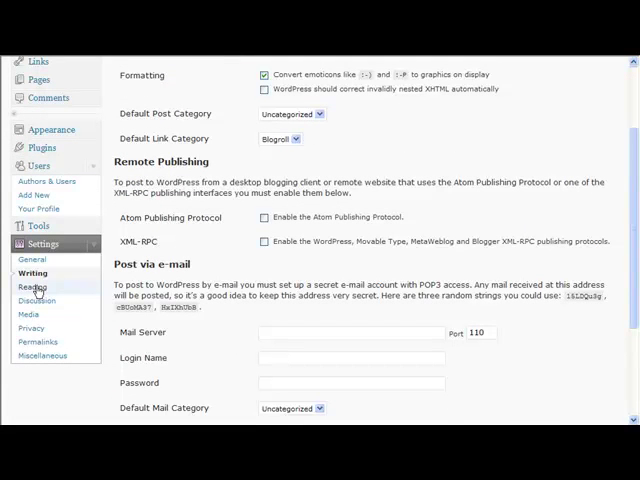
Step: In Reading Settings, make the static About page the site's front page
left_click(32, 296)
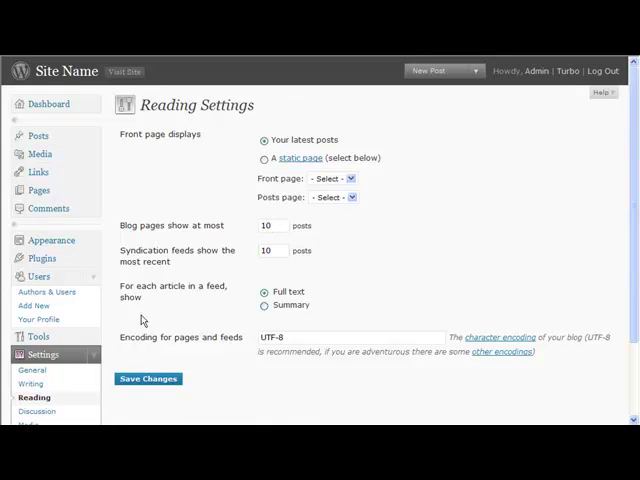
left_click(264, 158)
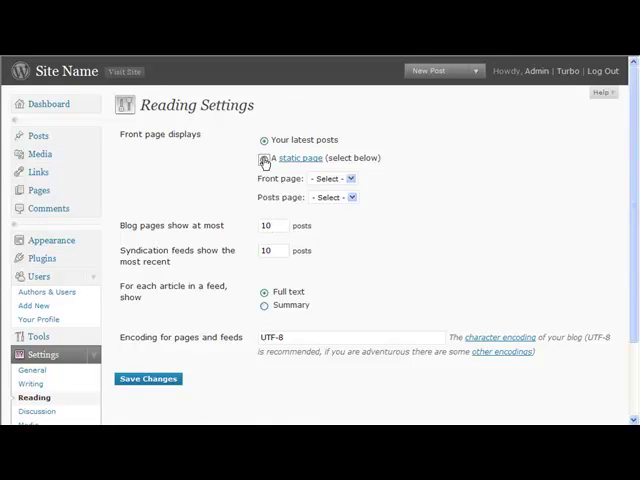
left_click(264, 158)
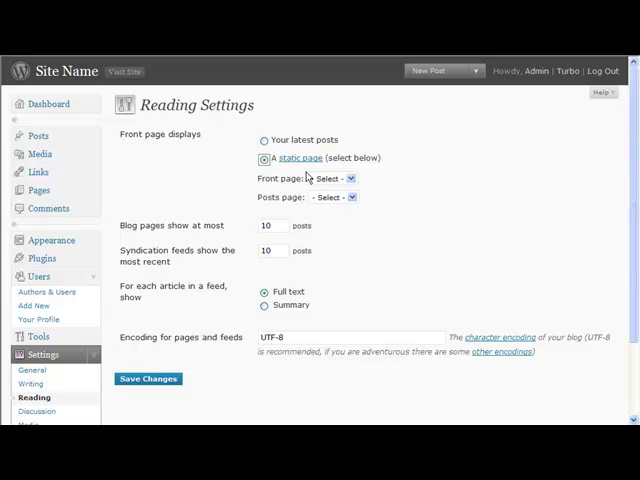
left_click(338, 178)
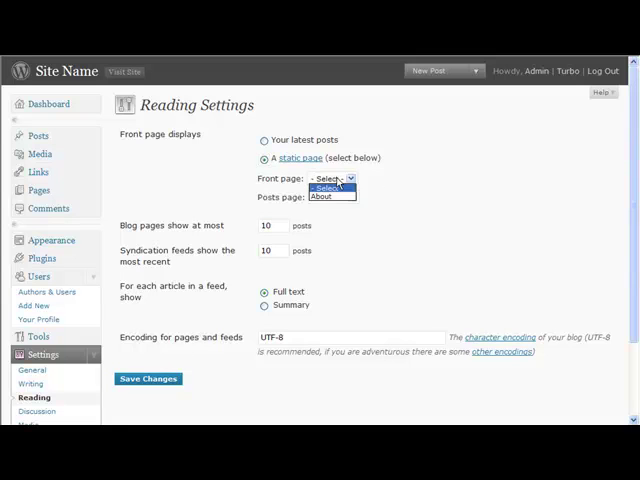
mouse_move(322, 196)
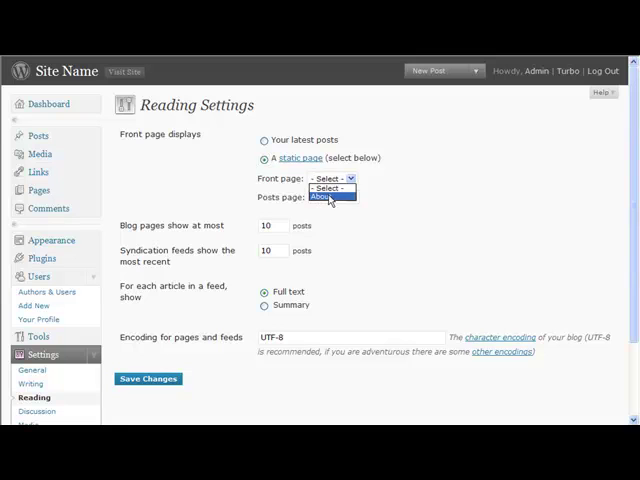
left_click(332, 196)
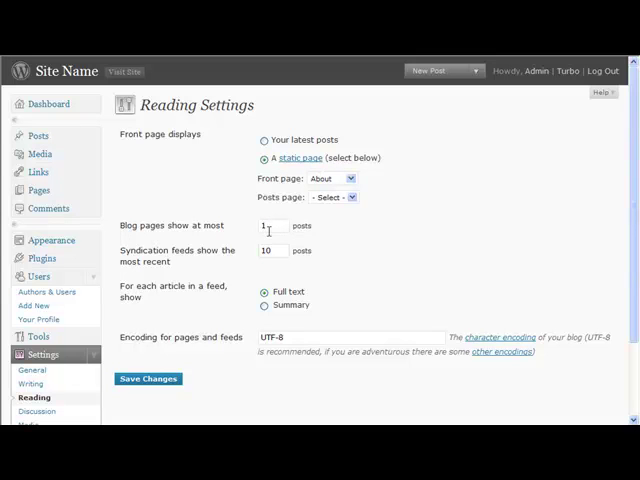
mouse_move(172, 296)
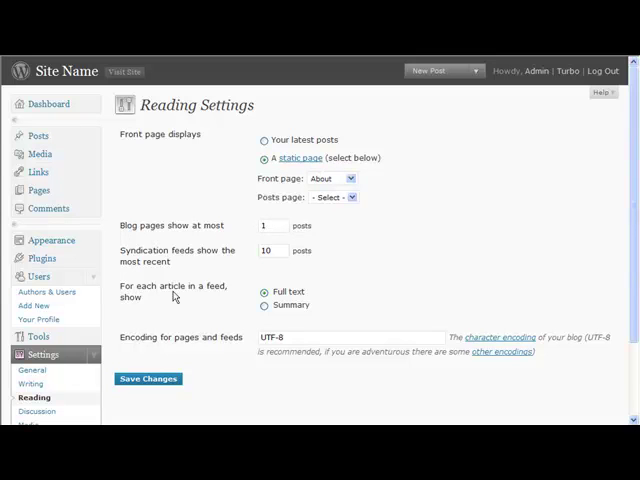
Step: Limit blog pages to 1 post at most and save the reading settings
scroll("down", 3)
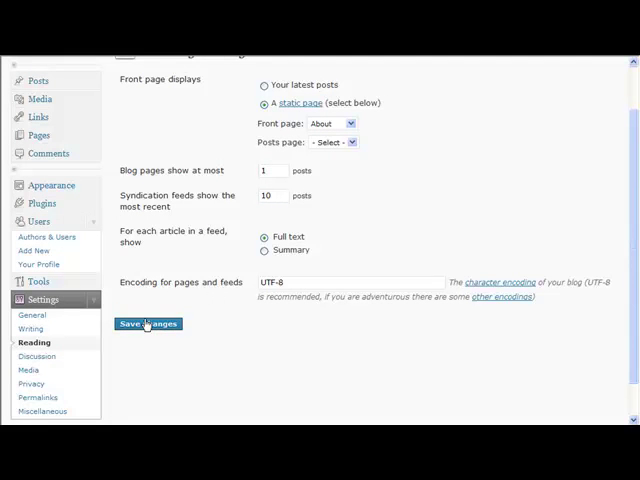
left_click(148, 324)
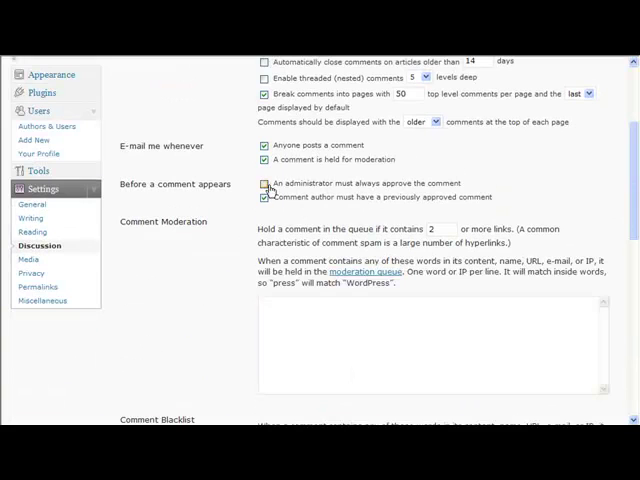
Step: Require an administrator to always approve comments and save the discussion settings
left_click(264, 184)
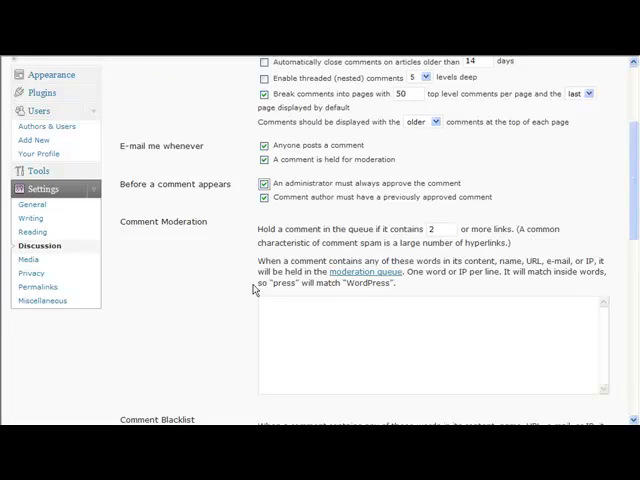
mouse_move(520, 186)
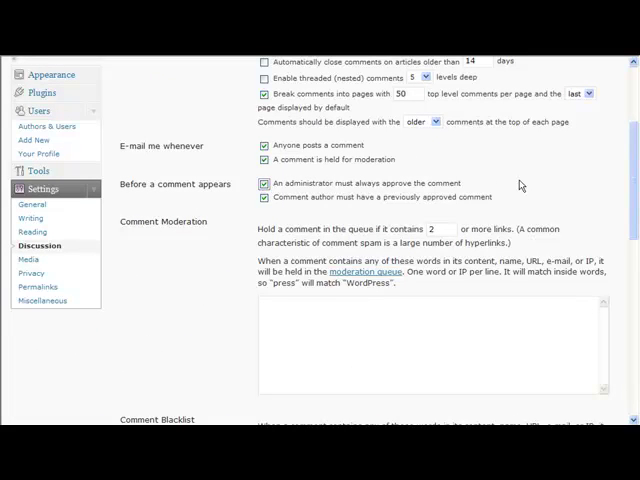
mouse_move(514, 208)
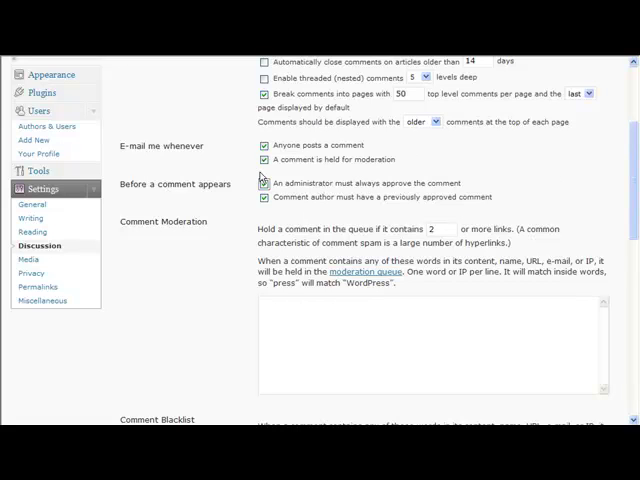
scroll("down", 3)
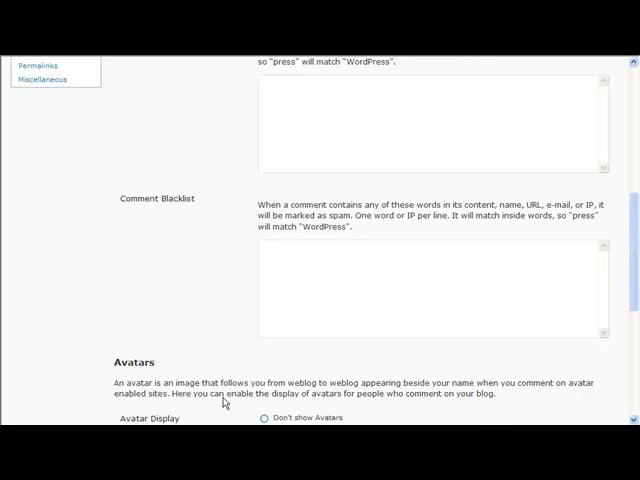
scroll("down", 3)
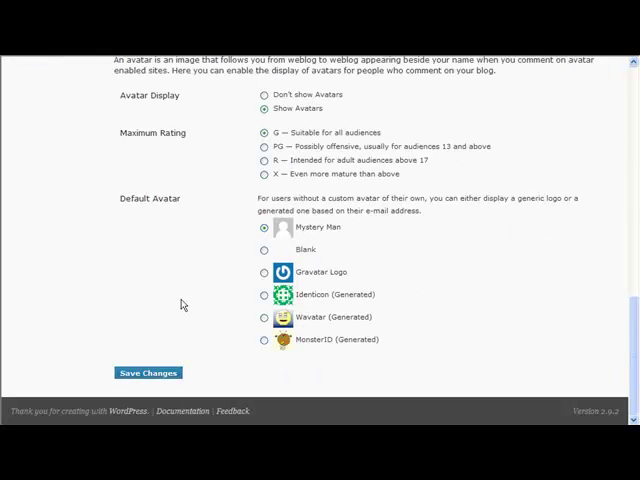
left_click(148, 372)
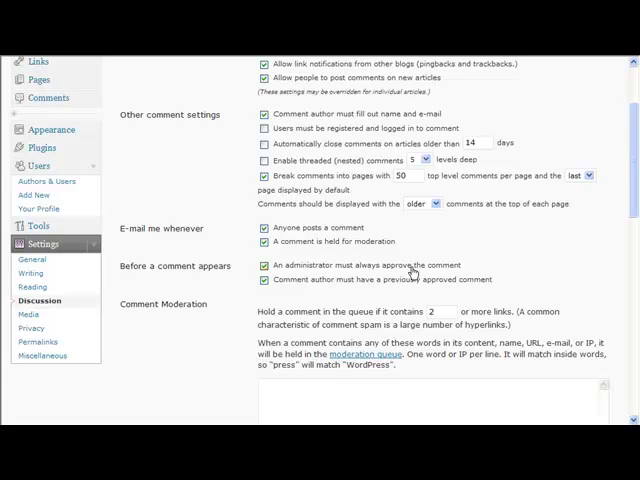
mouse_move(80, 316)
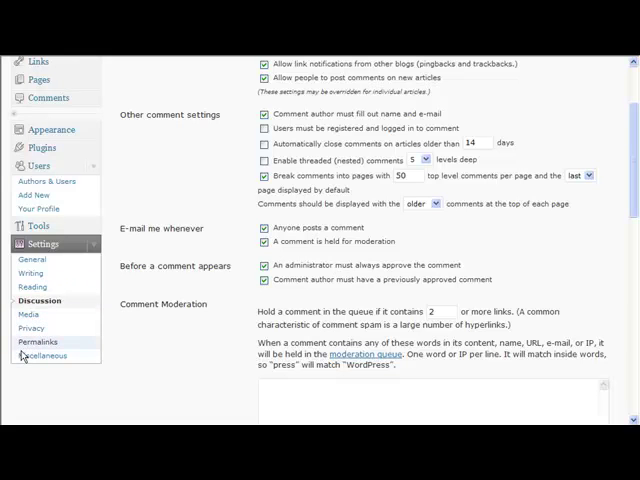
Step: In Permalink Settings, choose Custom Structure /%postname%/ and save the changes
left_click(42, 340)
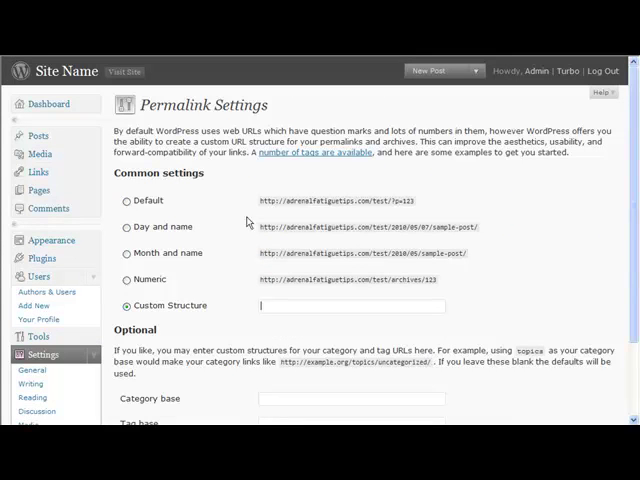
left_click(124, 200)
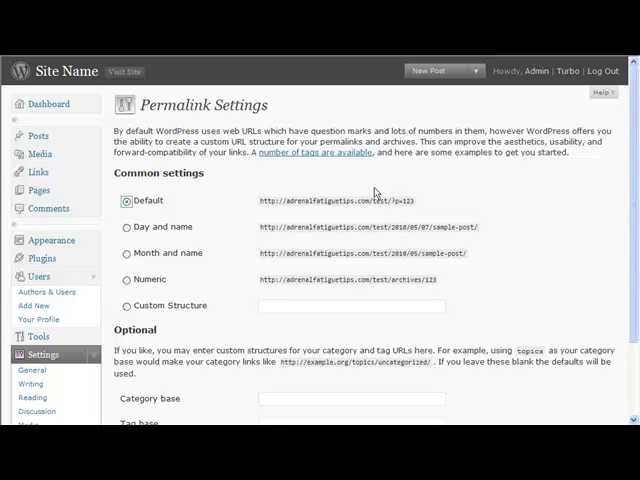
mouse_move(420, 204)
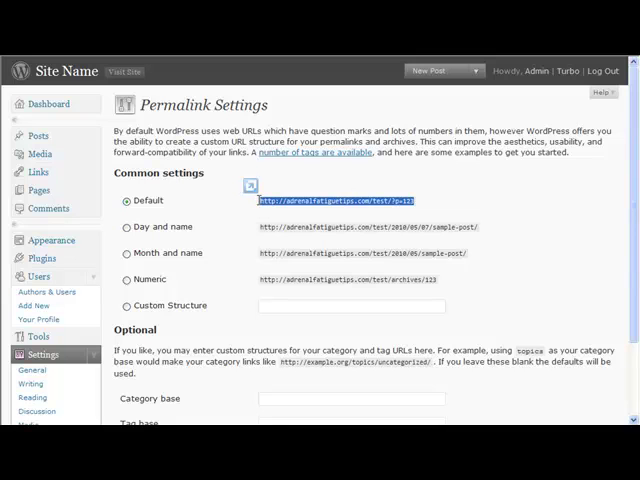
mouse_move(150, 280)
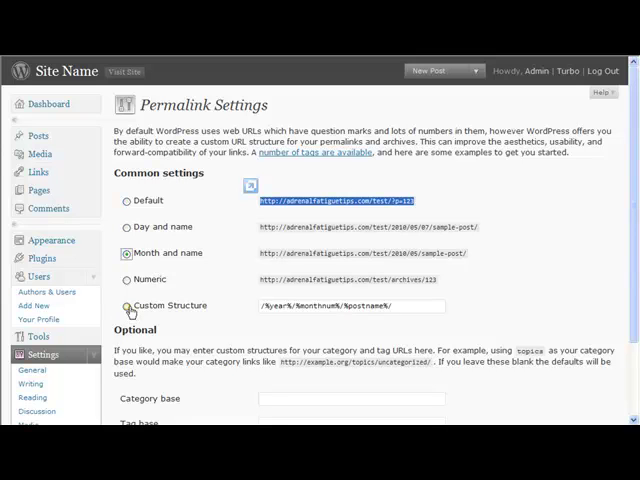
left_click(124, 304)
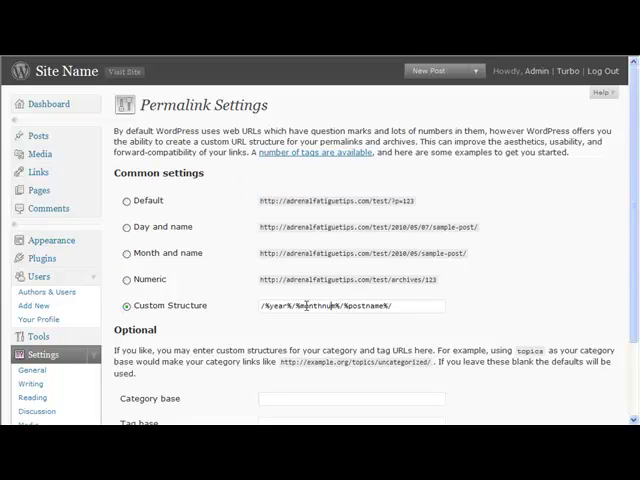
type("/%postname%/")
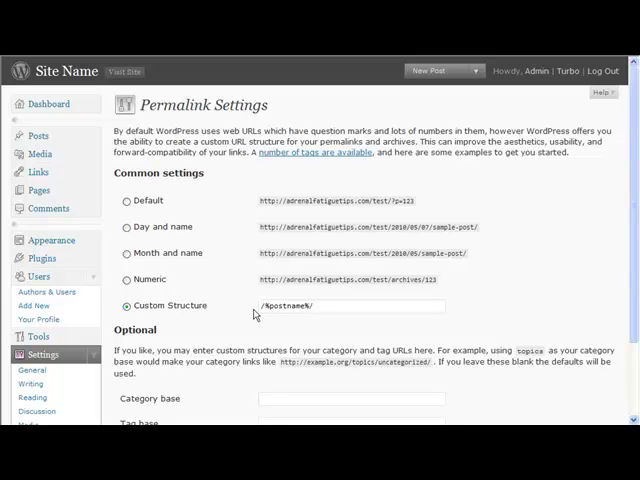
left_click(264, 304)
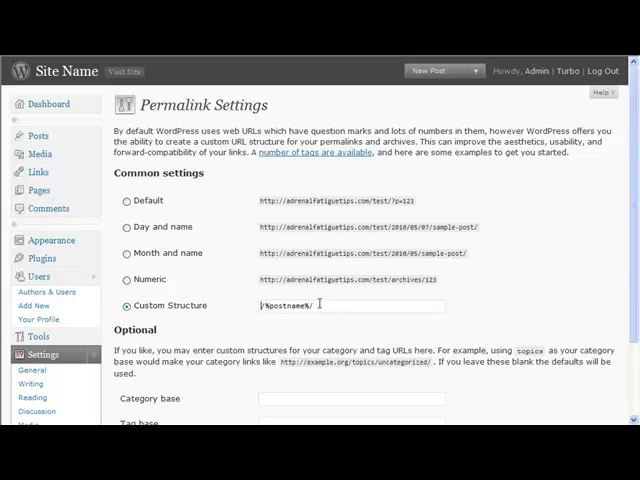
scroll("down", 3)
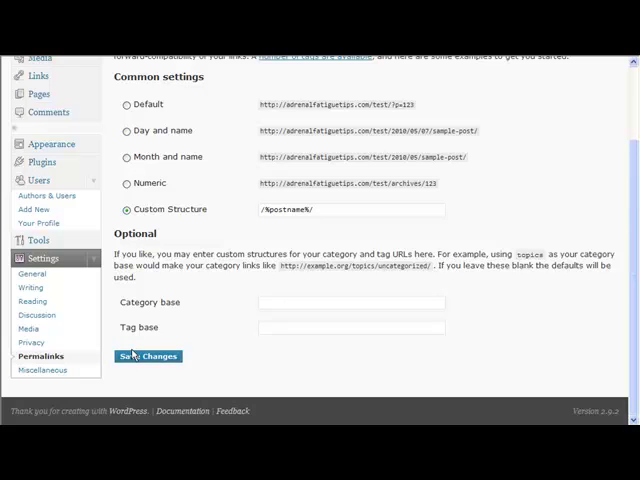
left_click(148, 356)
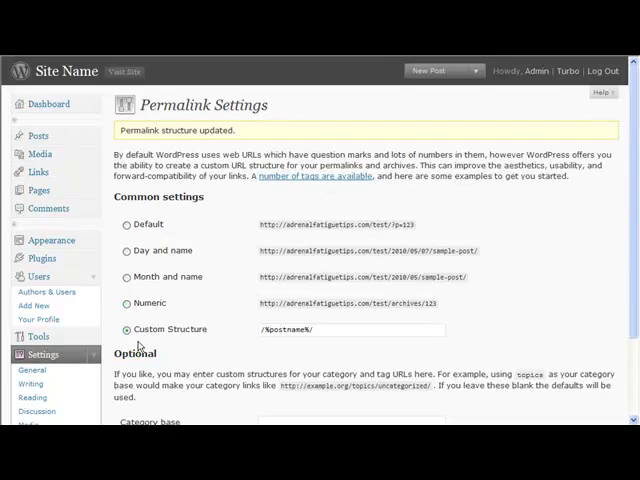